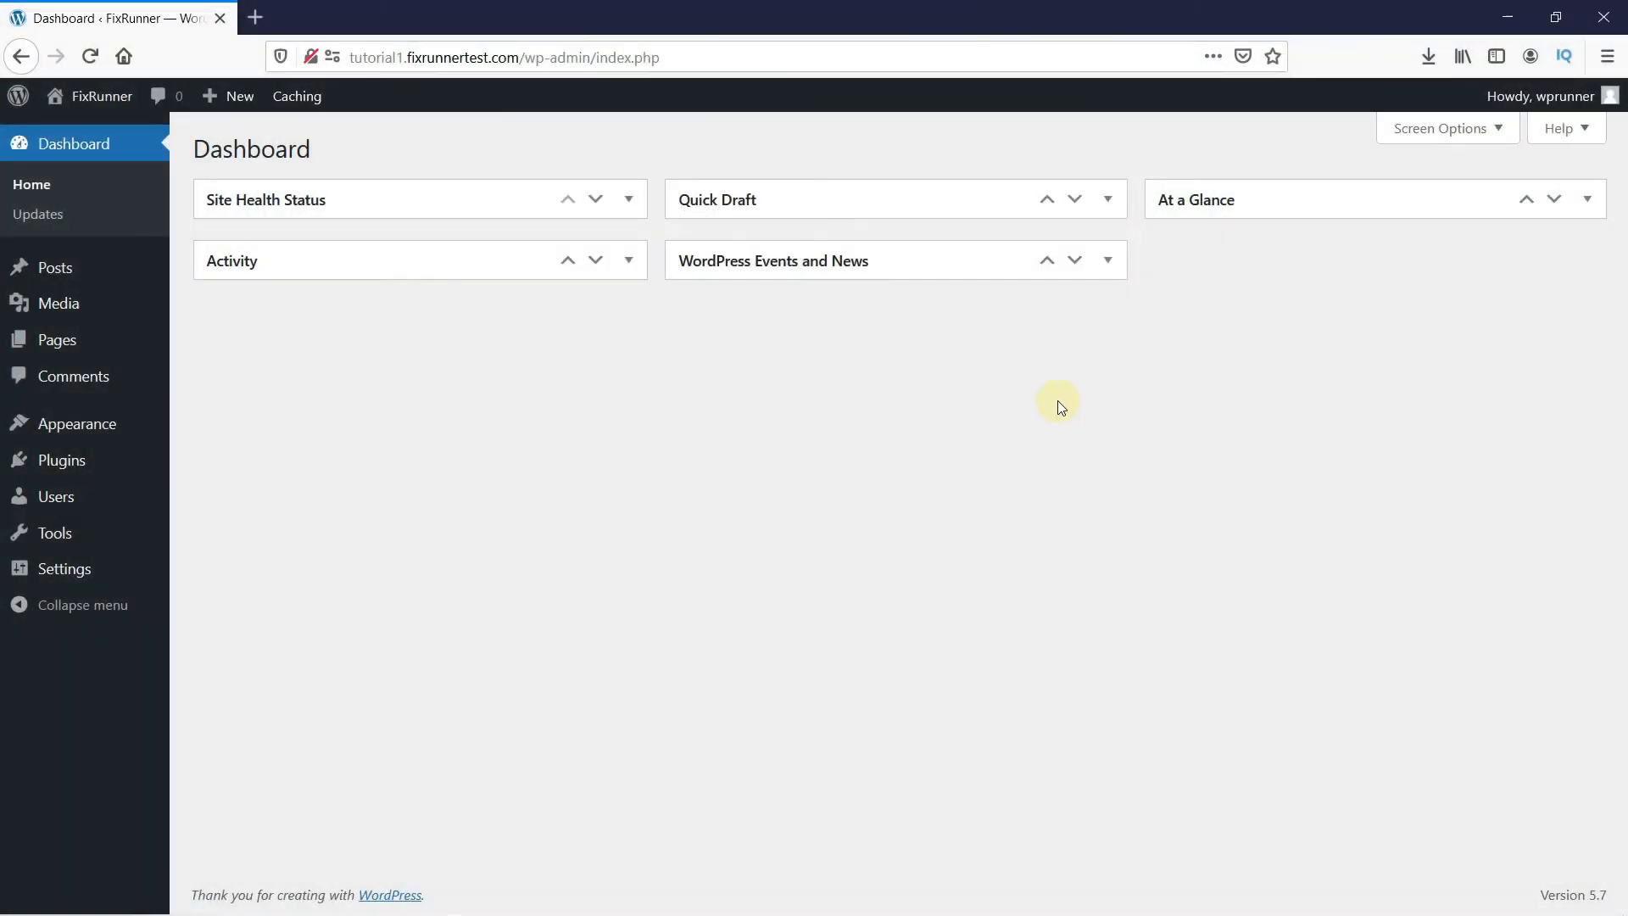
mouse_move(55, 267)
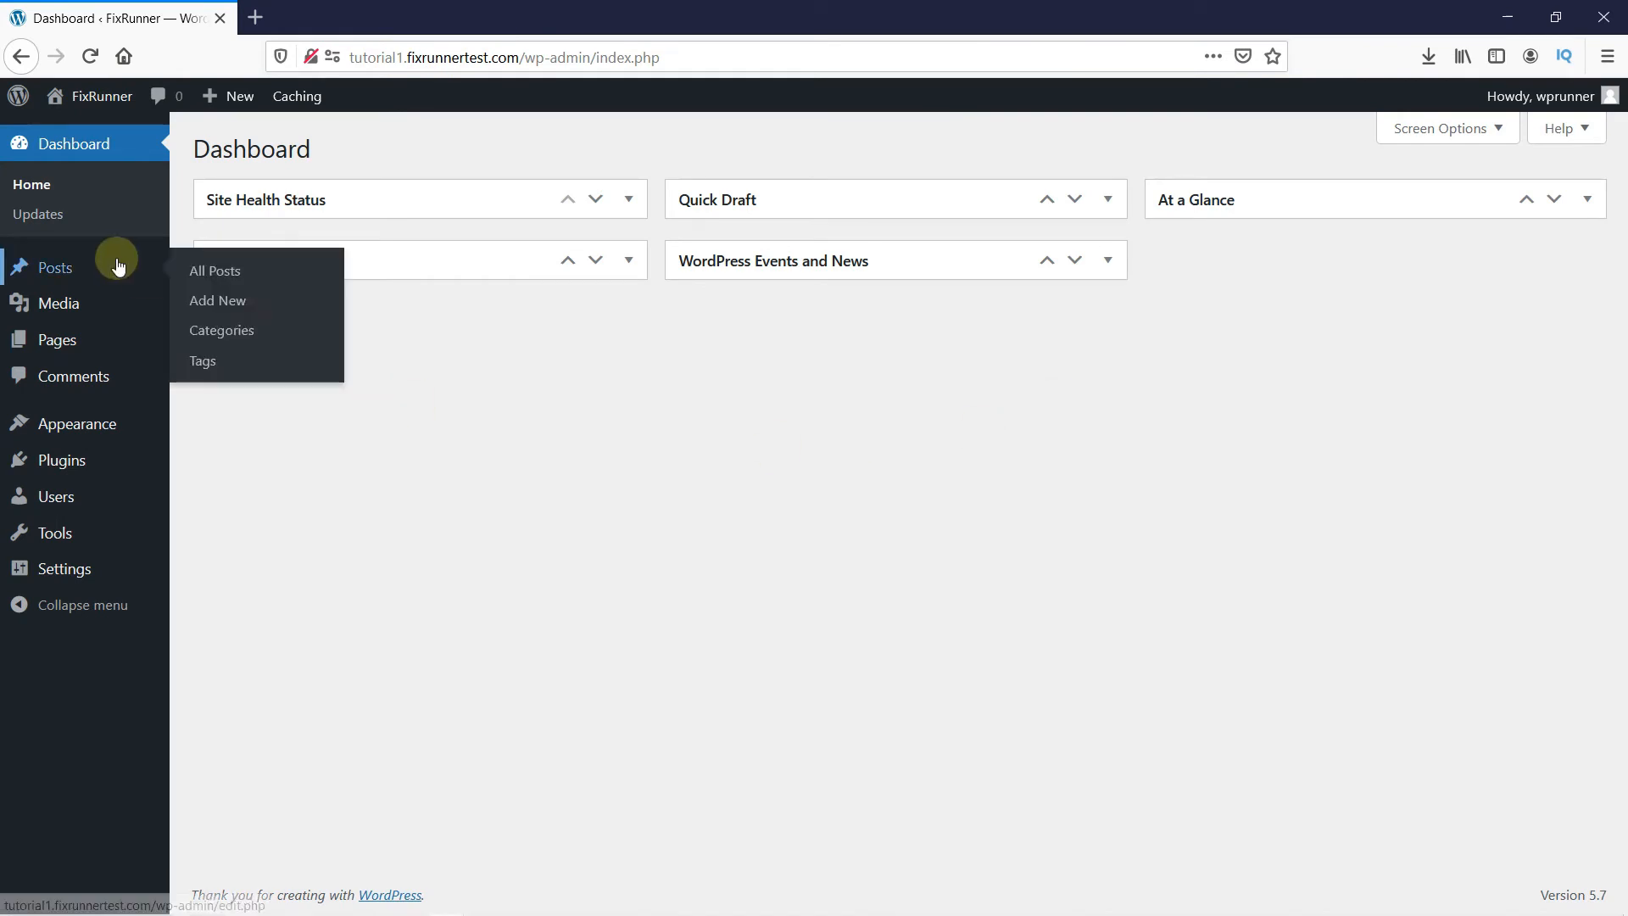
mouse_move(196, 273)
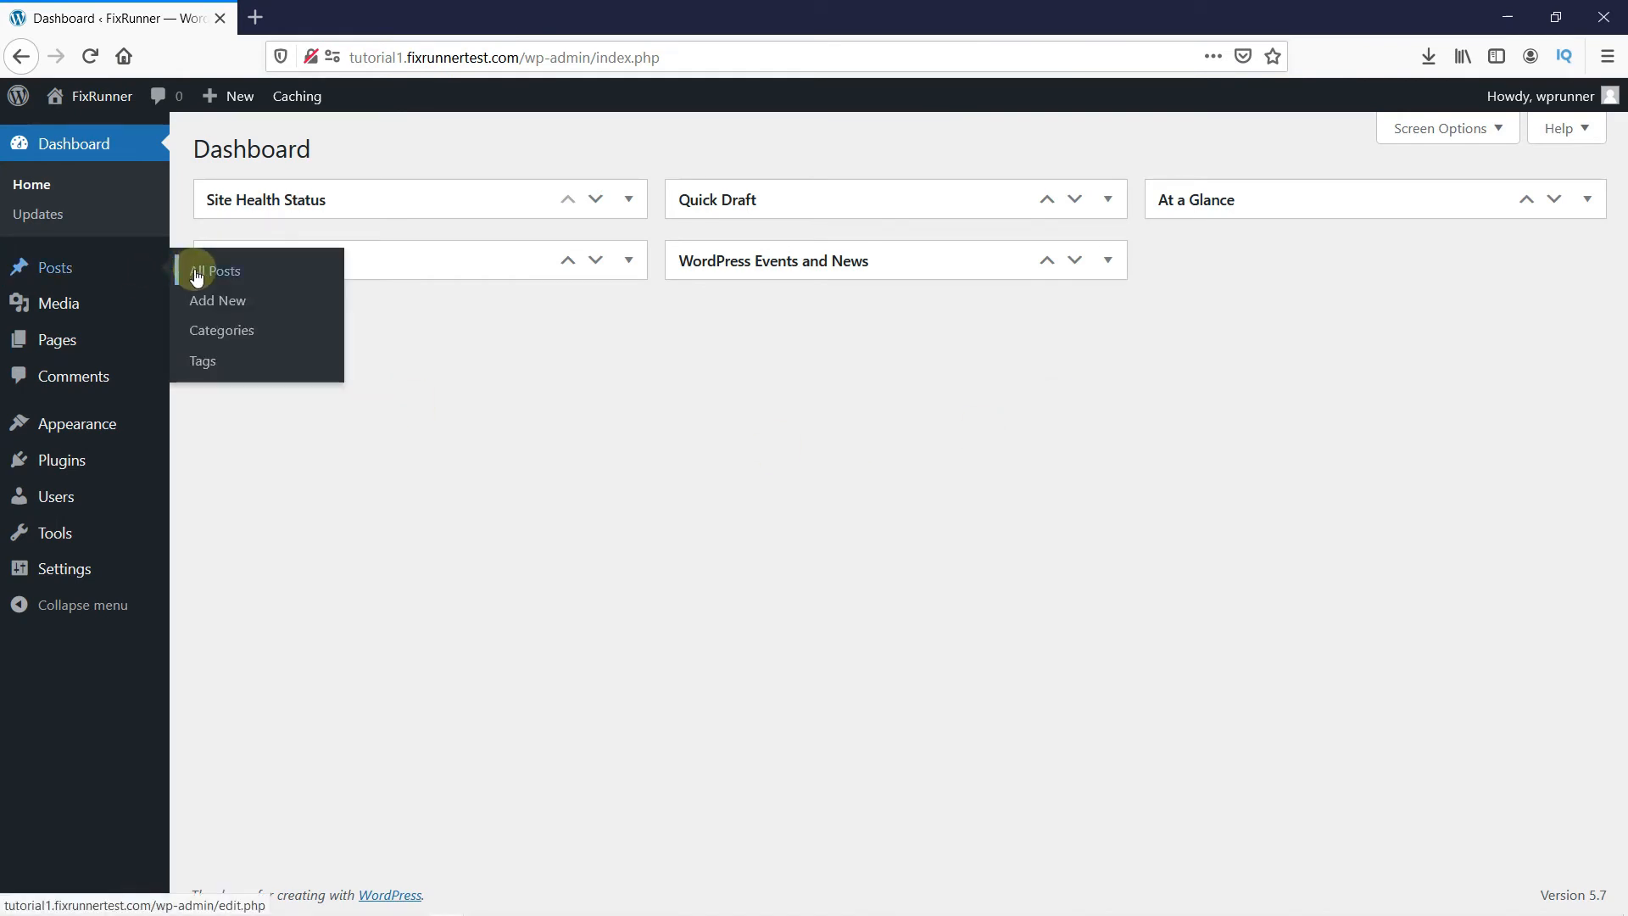
Step: Open All Posts from the Posts menu, showing 'Sample post' and 'Hello world!'
click(219, 271)
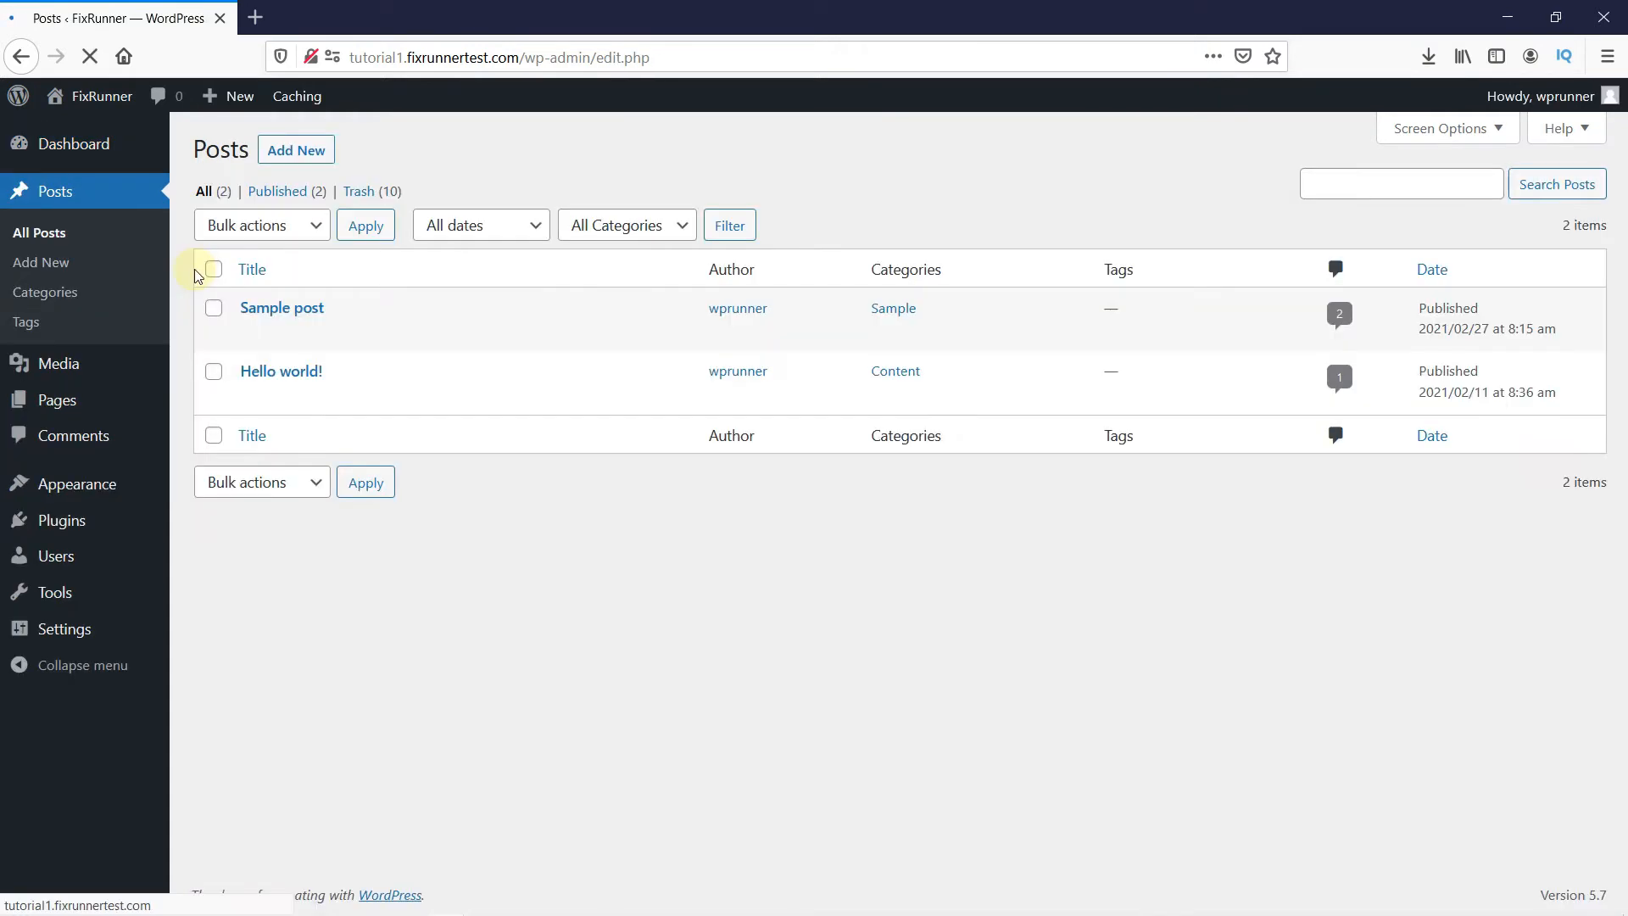
mouse_move(282, 308)
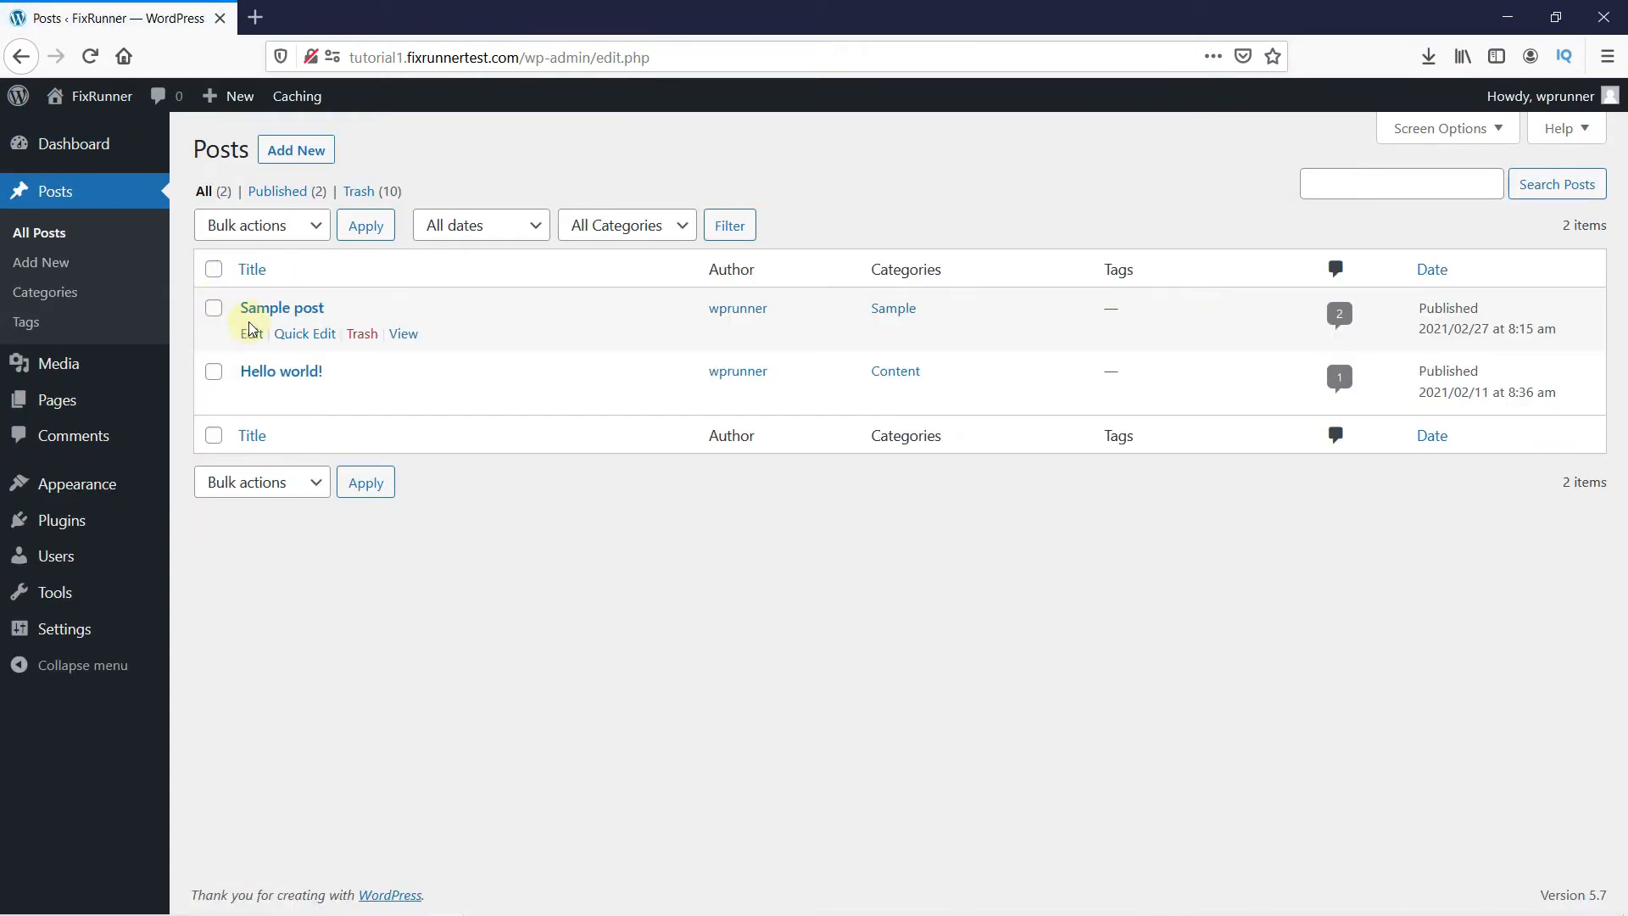
click(252, 334)
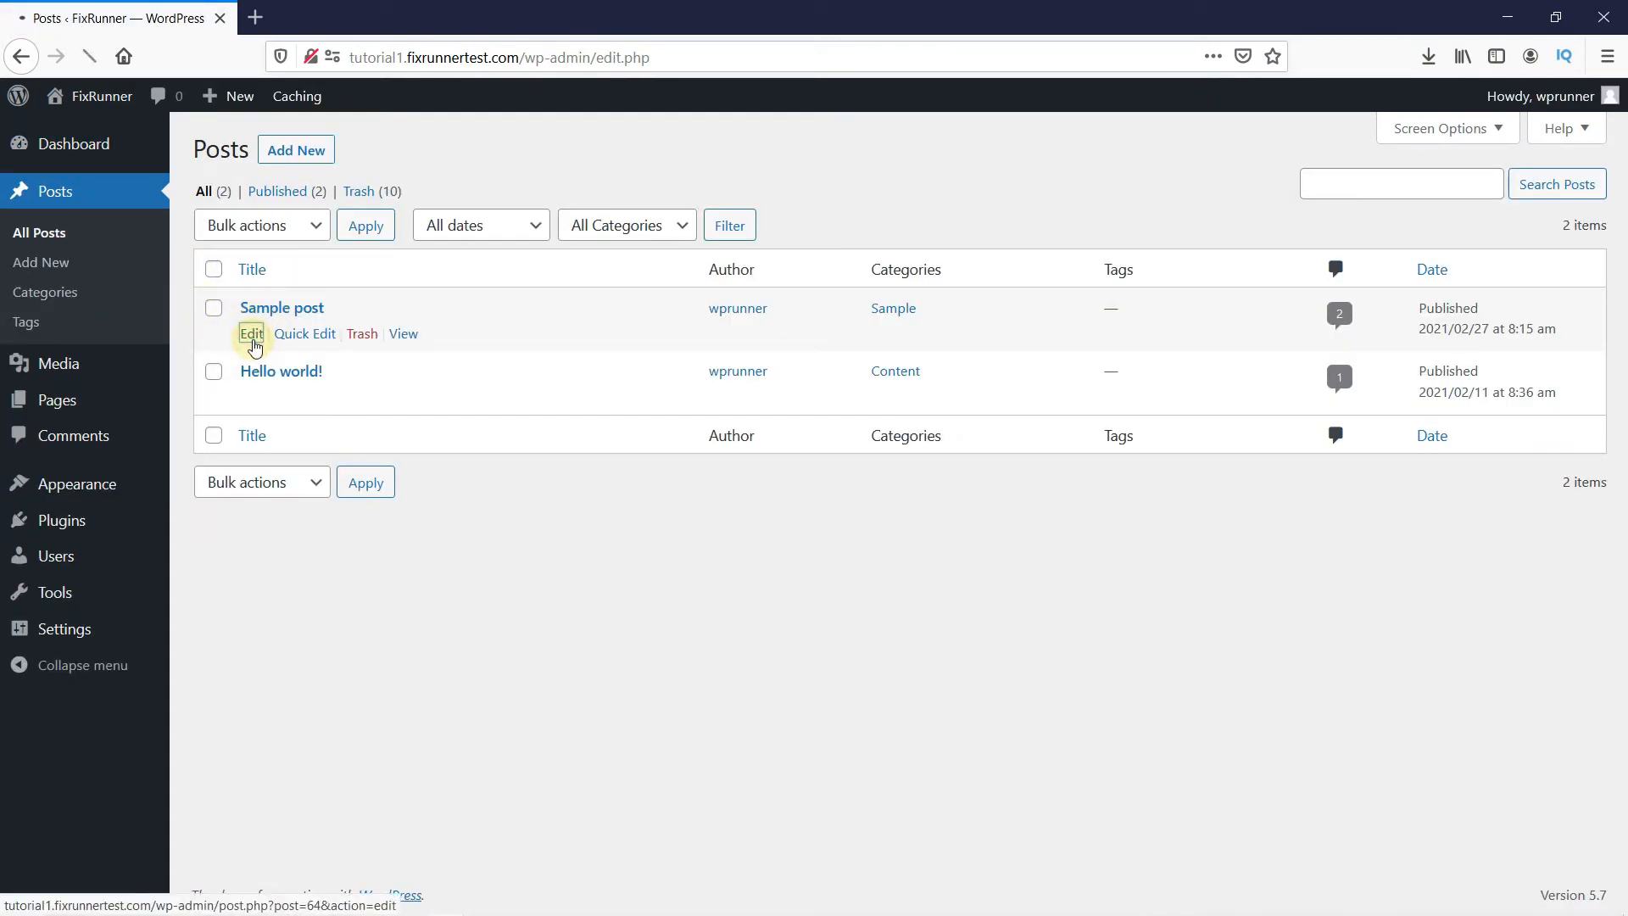
Step: Edit 'Sample post' from the posts list in the classic editor
click(252, 334)
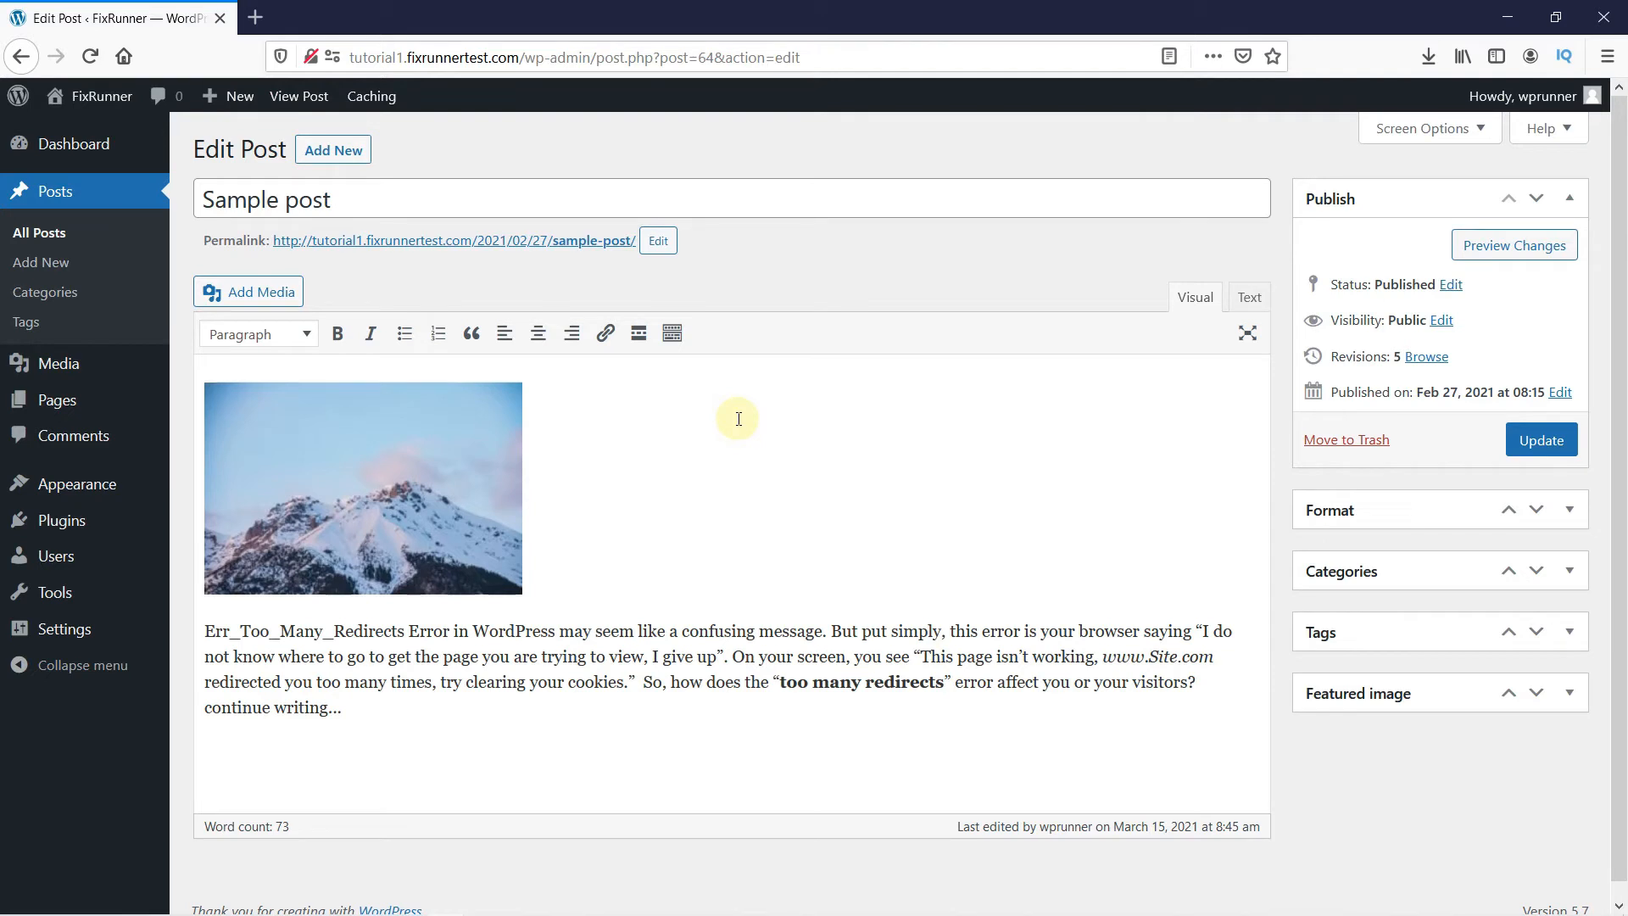
mouse_move(1393, 151)
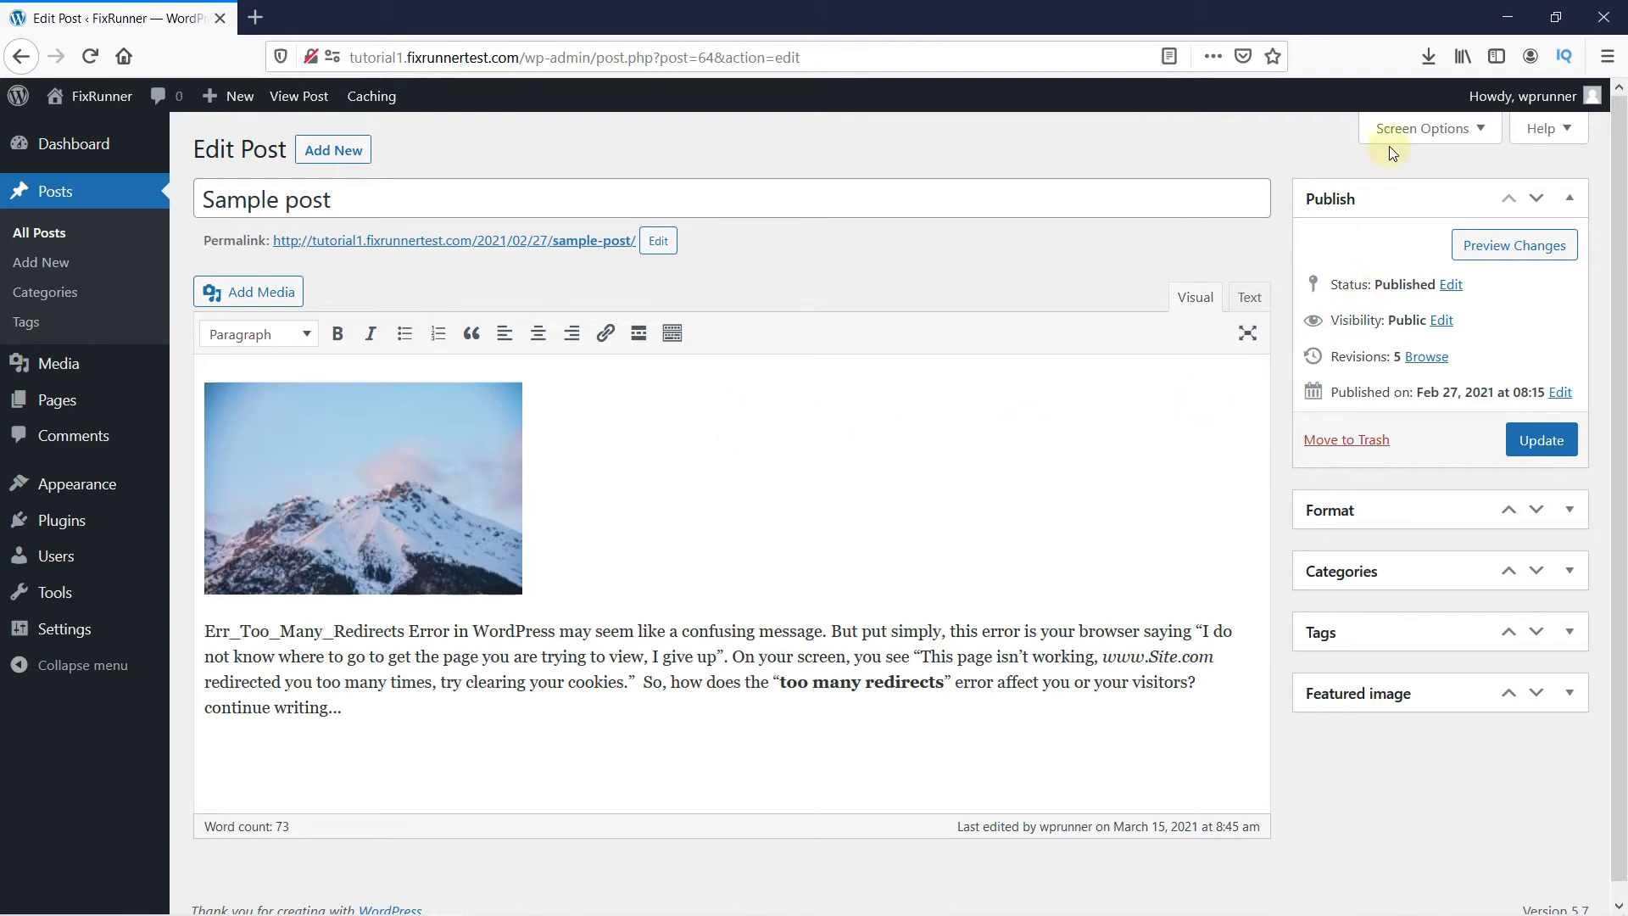
Step: Show the Screen Options panel listing Revisions, Excerpt and Custom Fields toggles
click(1430, 128)
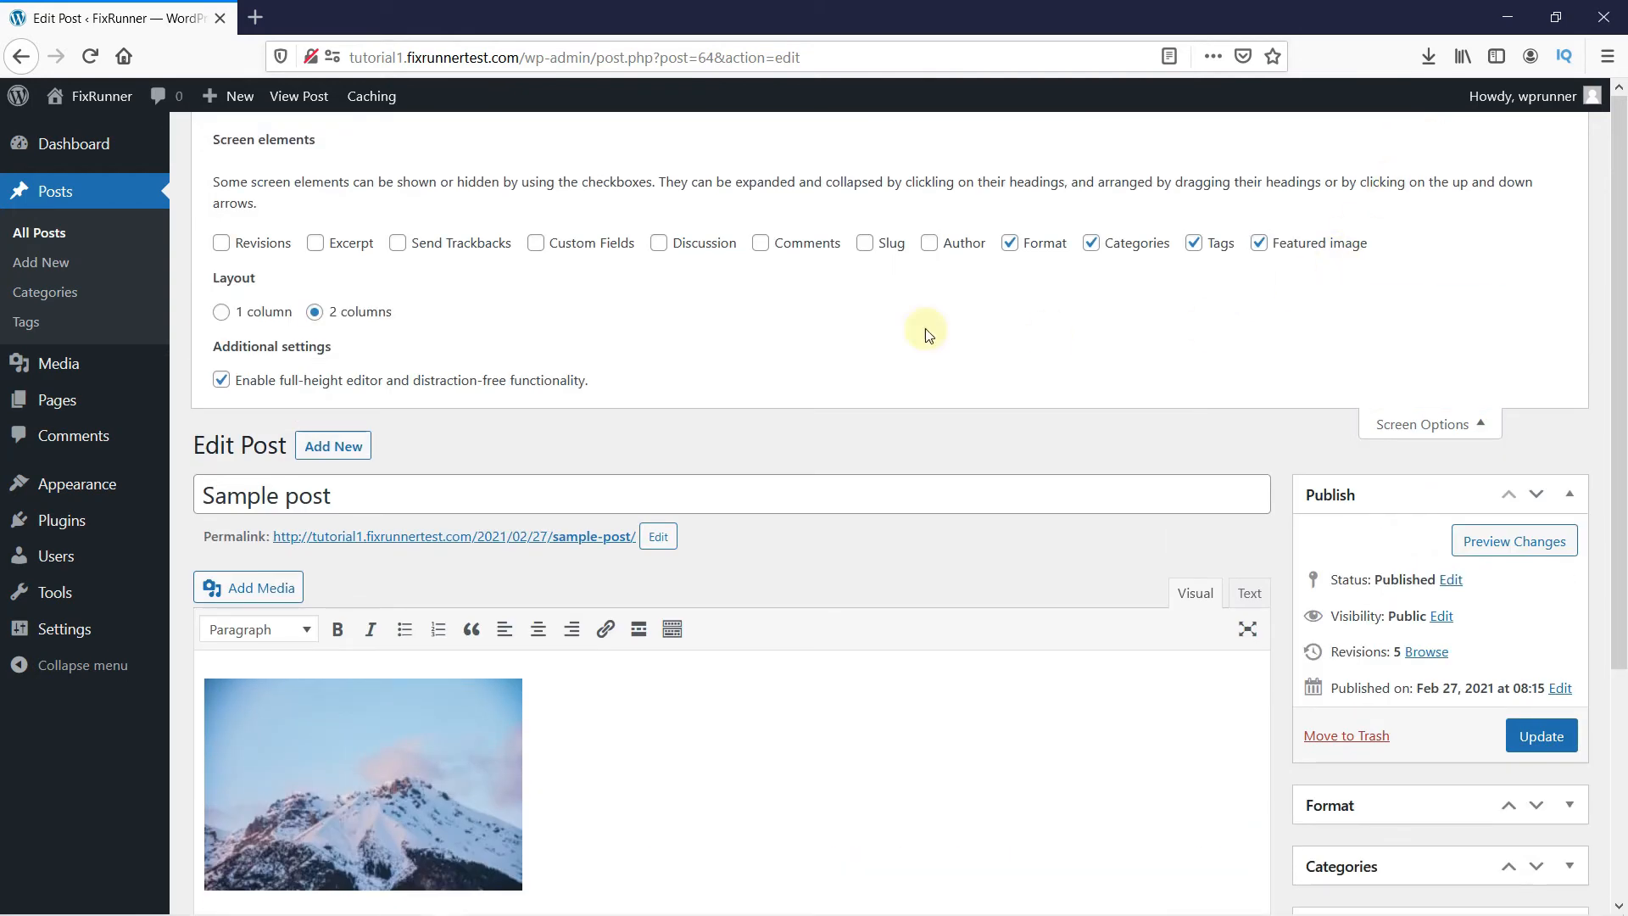
mouse_move(577, 262)
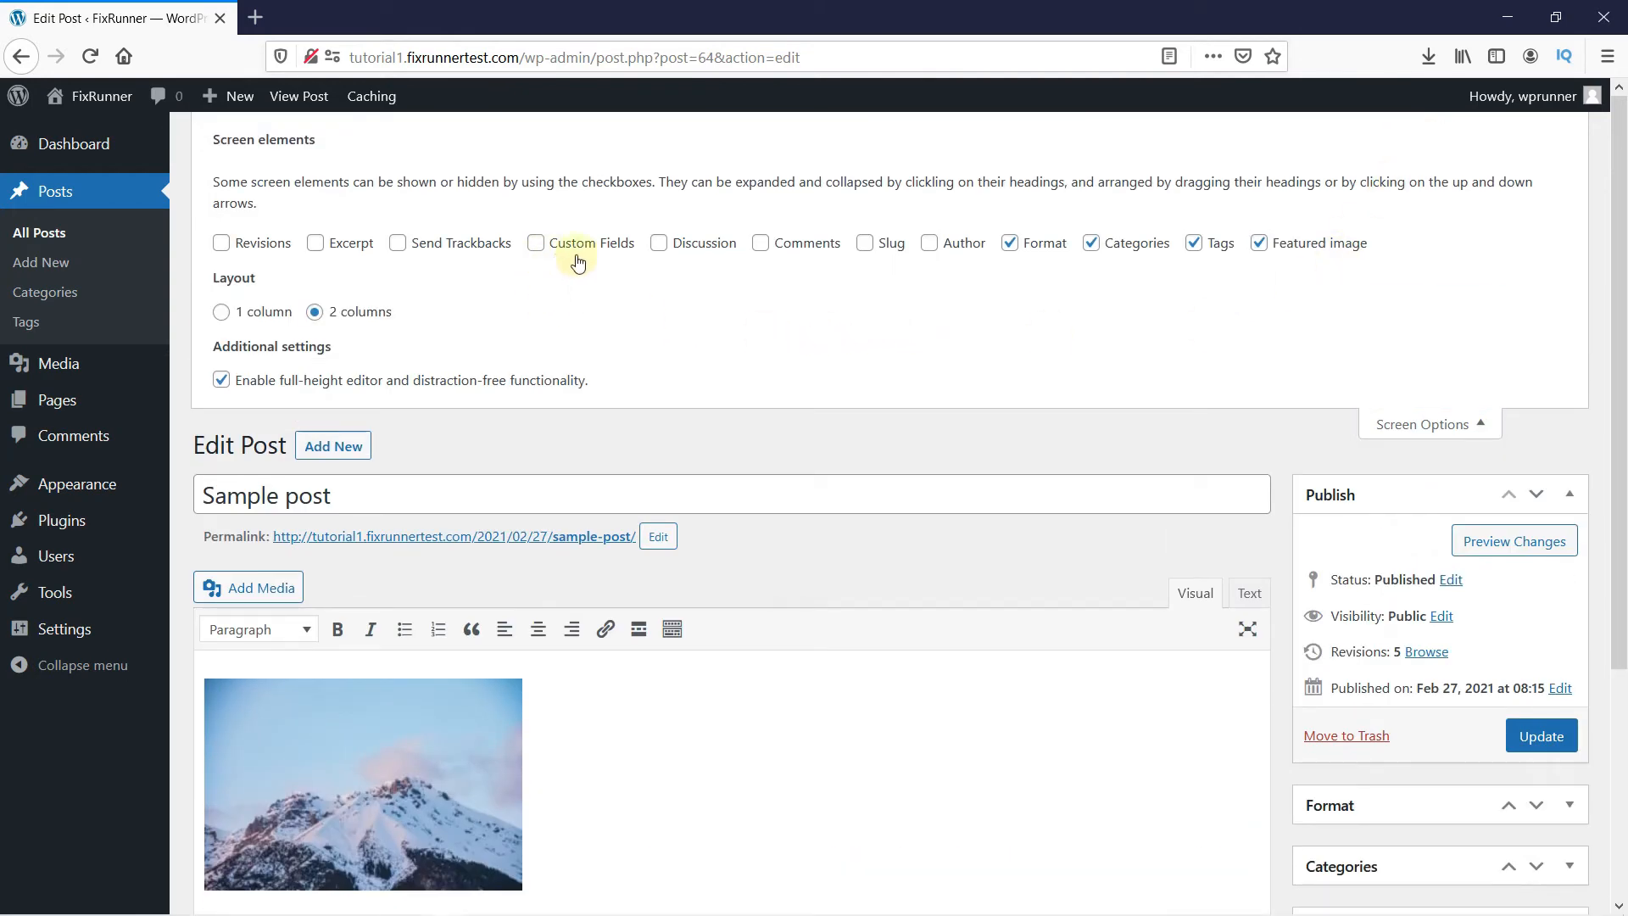
mouse_move(589, 262)
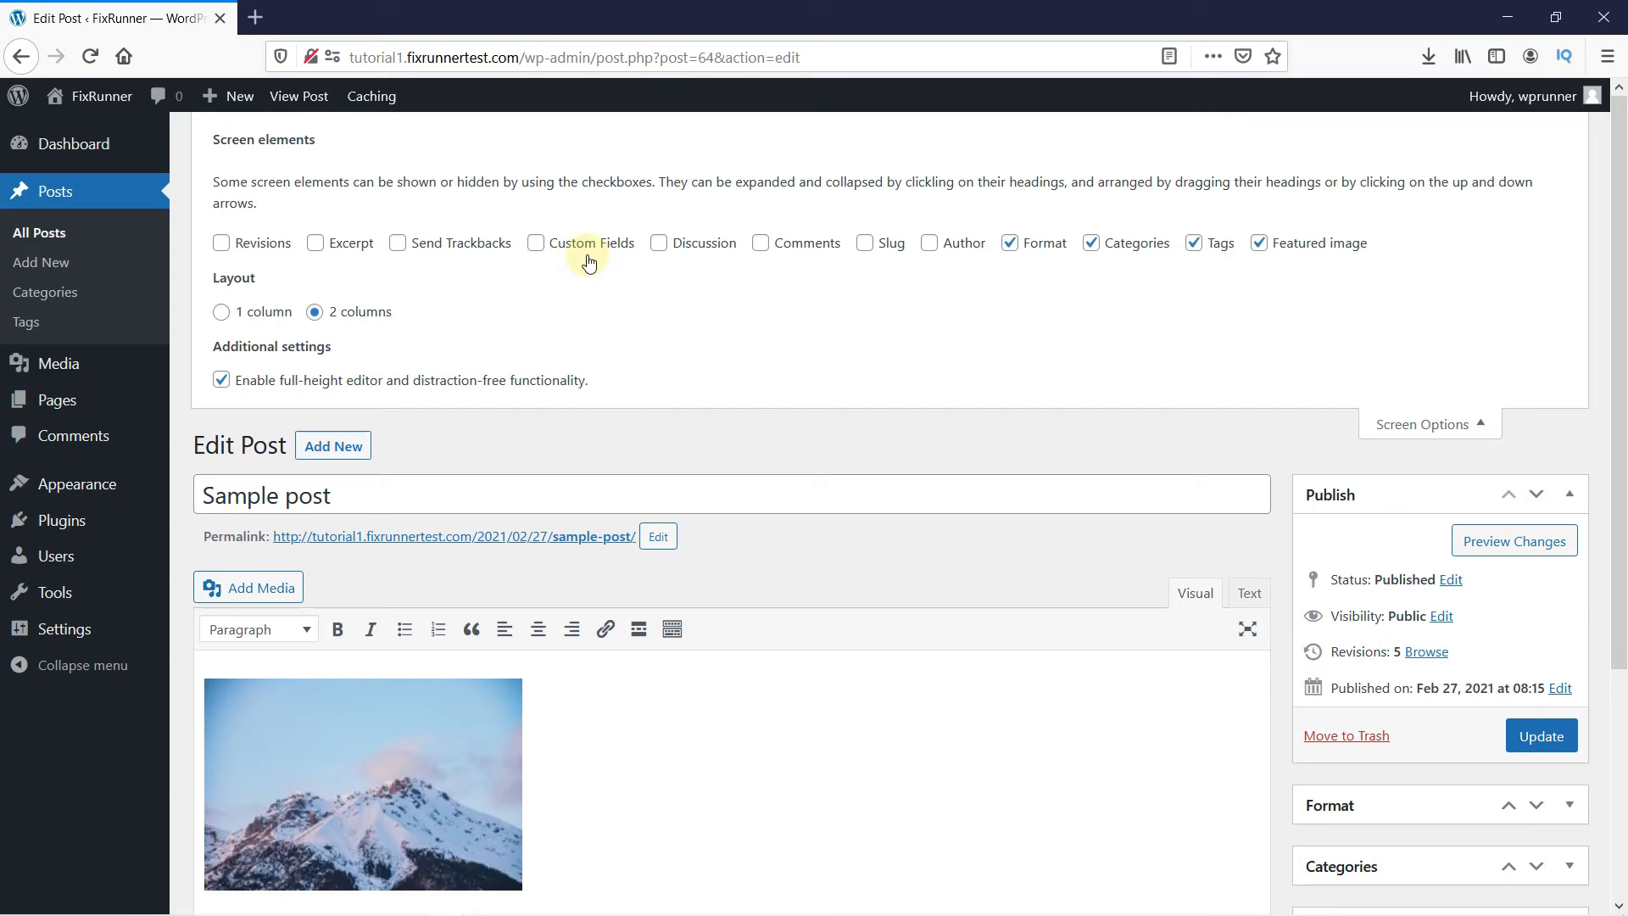
Step: Enable Custom Fields in Screen Options and scroll down to its box below the editor
click(536, 243)
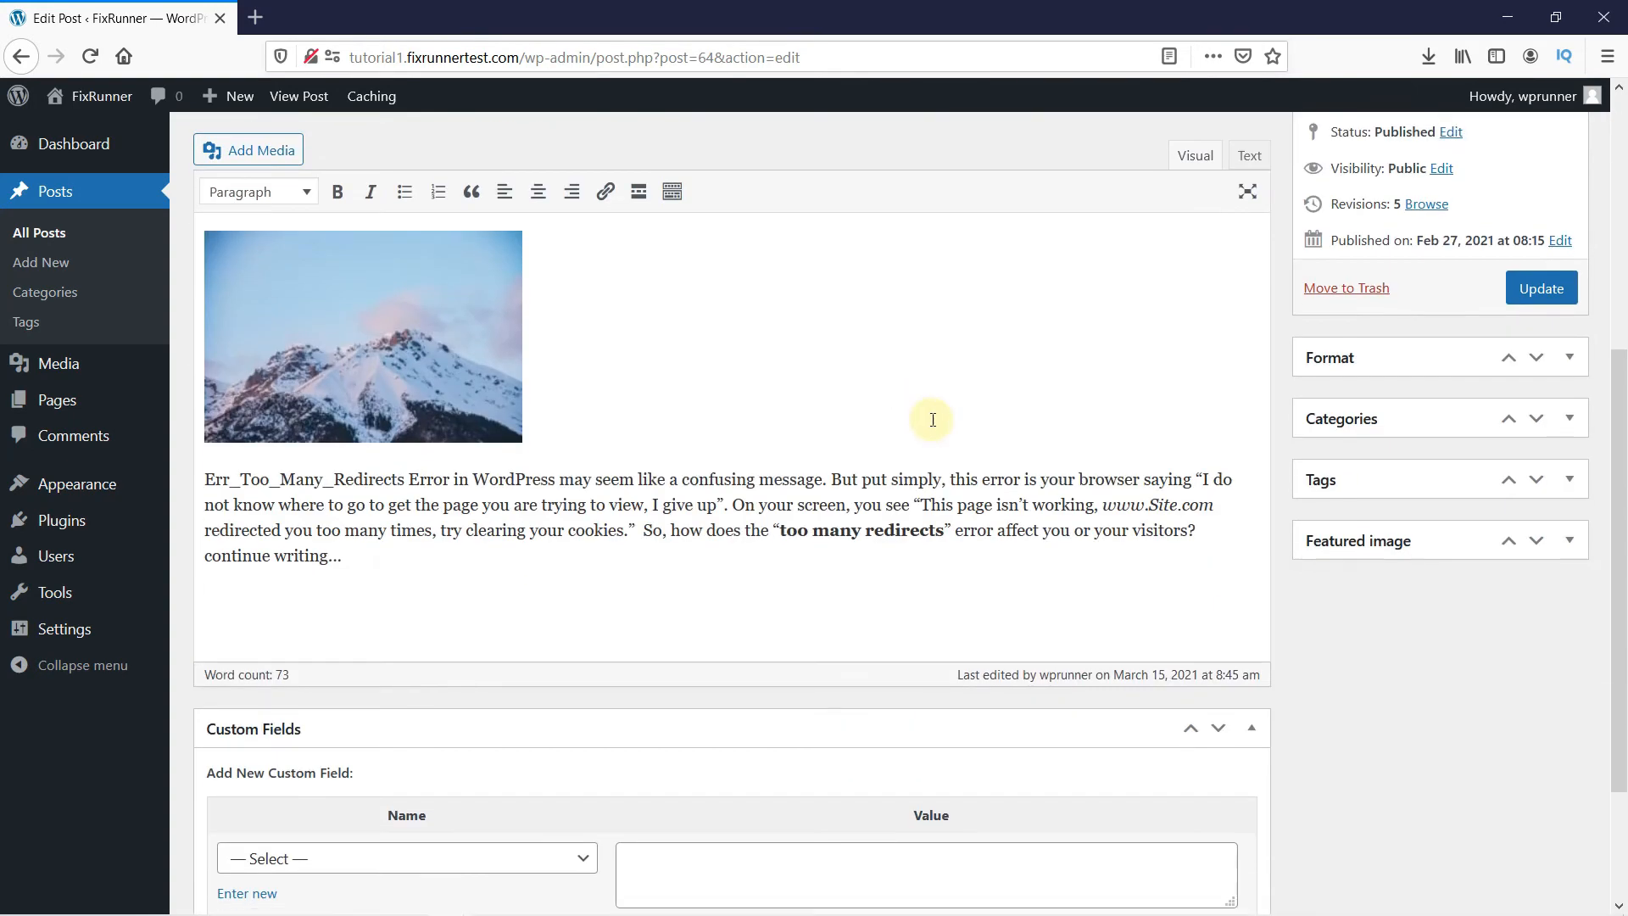
scroll(down, 3)
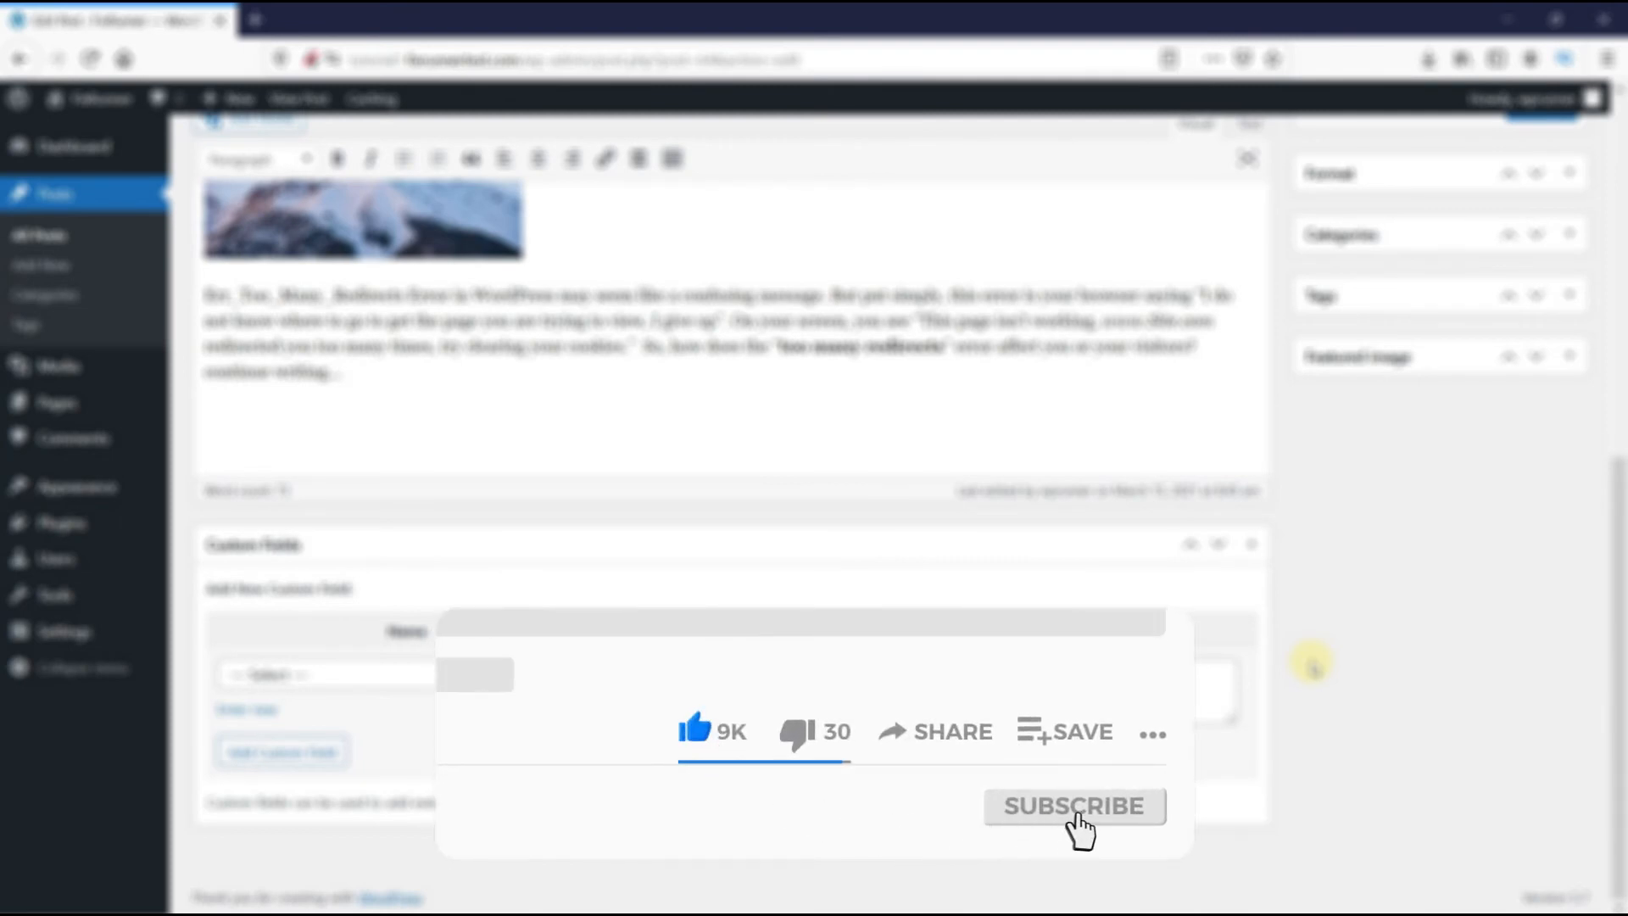
click(1074, 806)
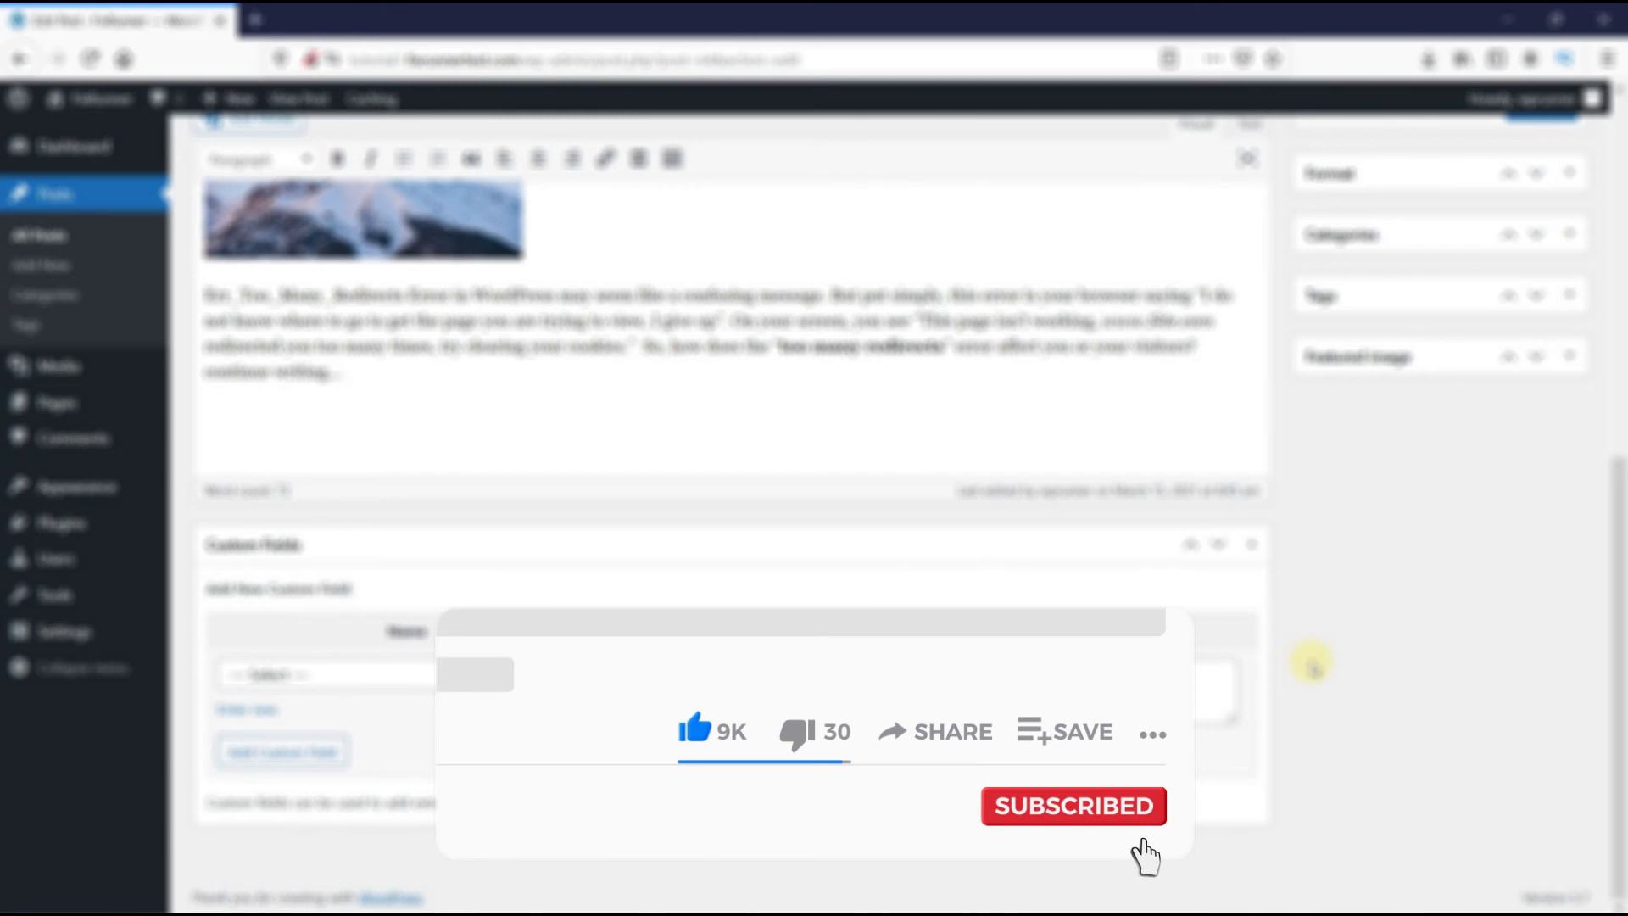